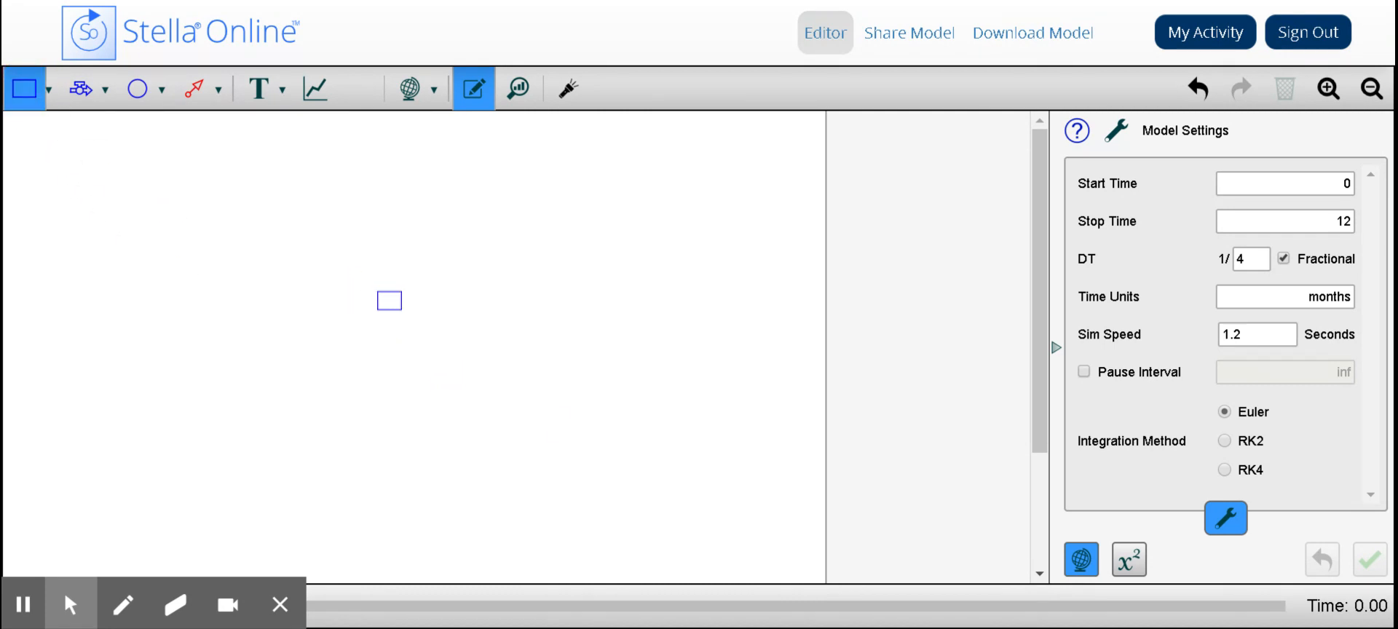
Step: Place a Population stock and draw an inflow named Births into it
{"action": "left_click", "coordinate": [387, 300]}
{"action": "type", "text": "Population"}
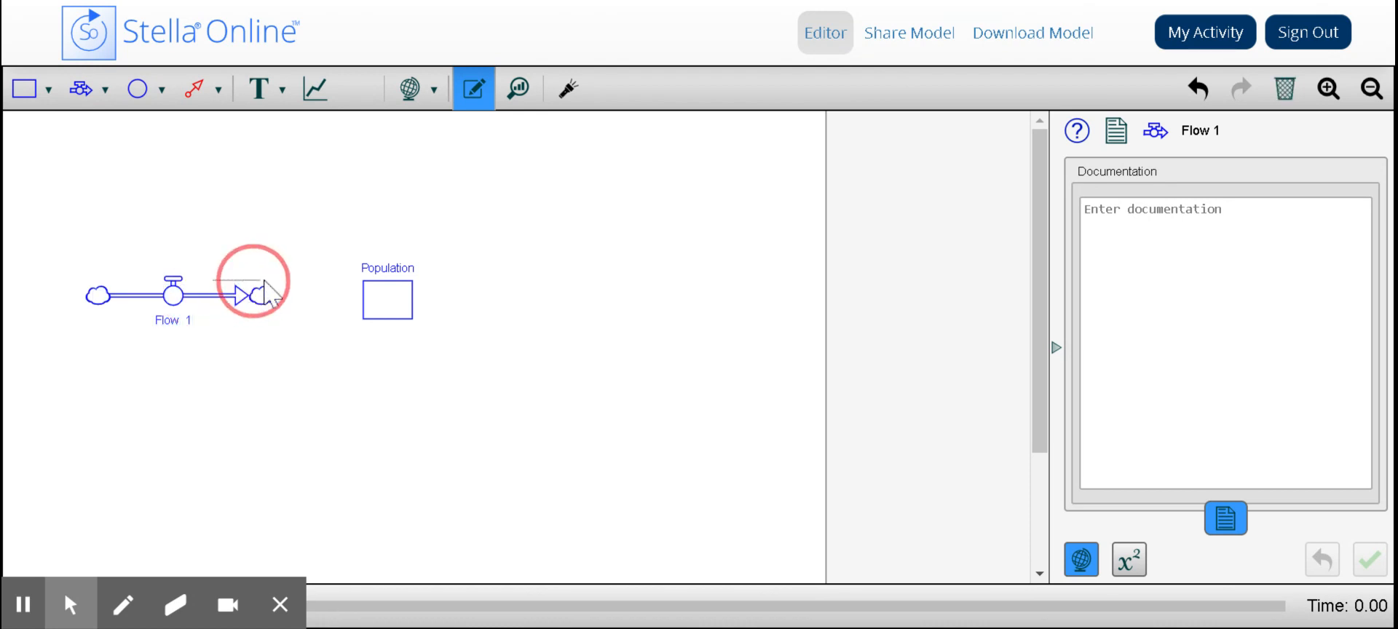
{"action": "left_click", "coordinate": [1224, 518]}
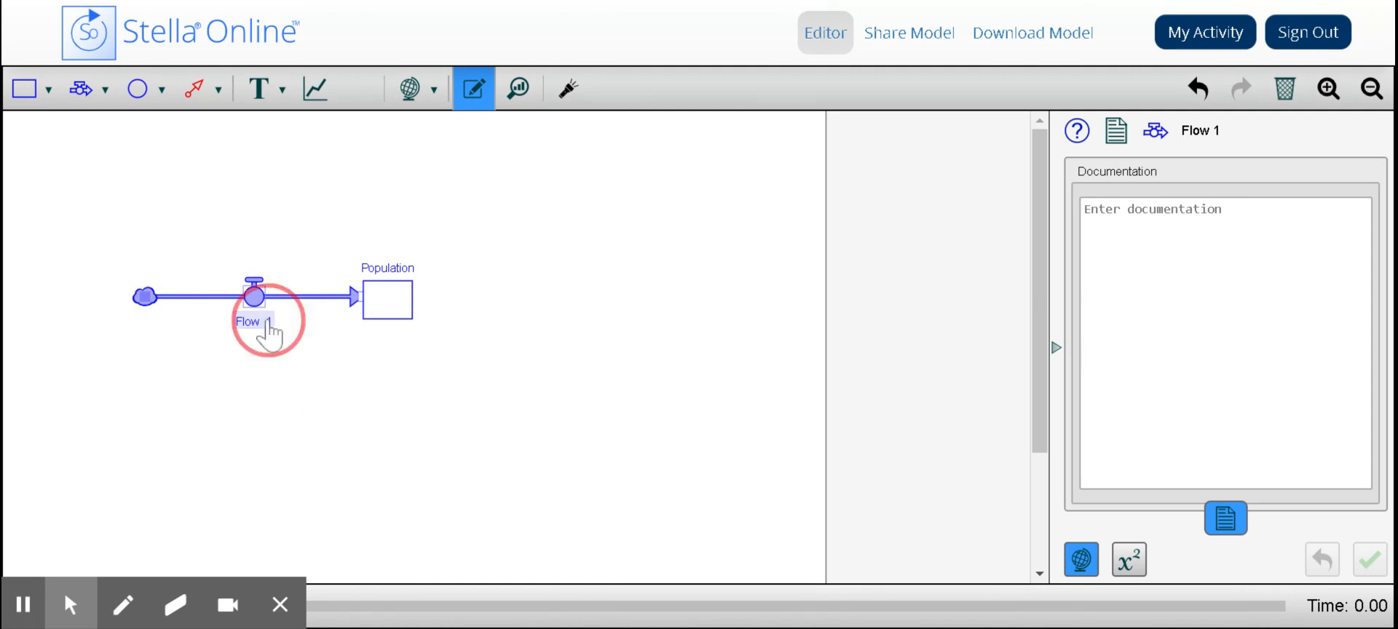
{"action": "type", "text": "Births"}
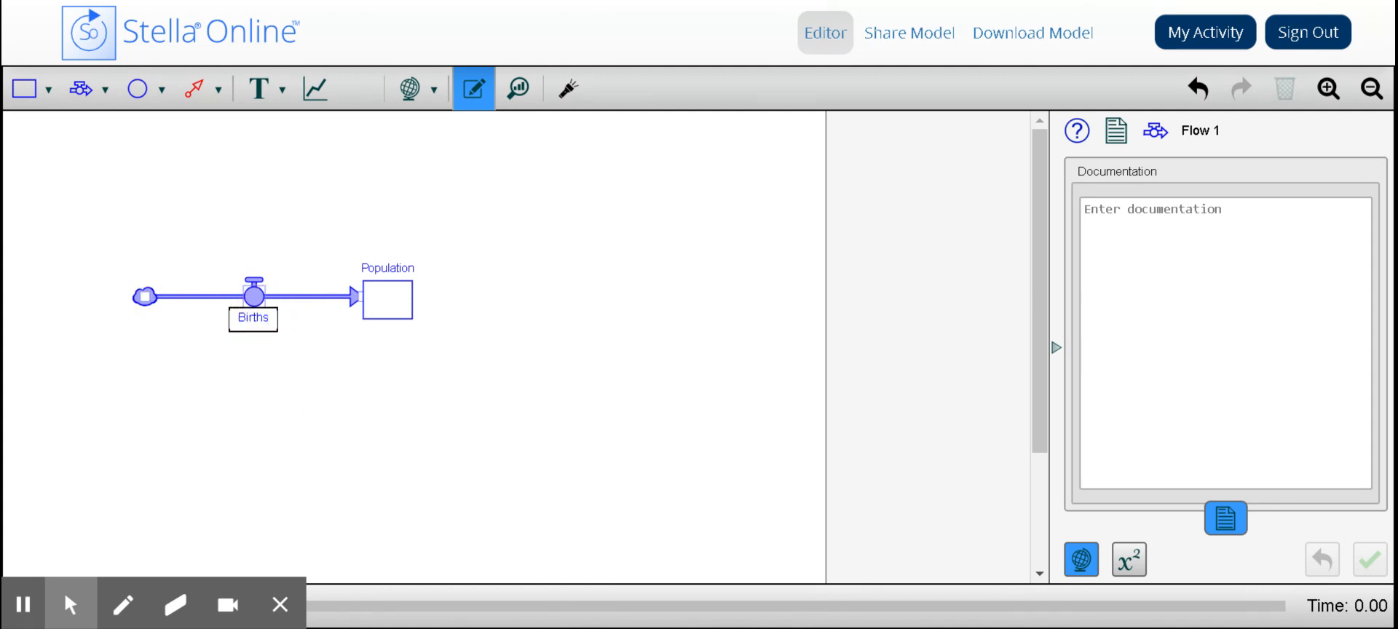
Step: Draw an outflow named Deaths from Population to a cloud
{"action": "left_click", "coordinate": [253, 294]}
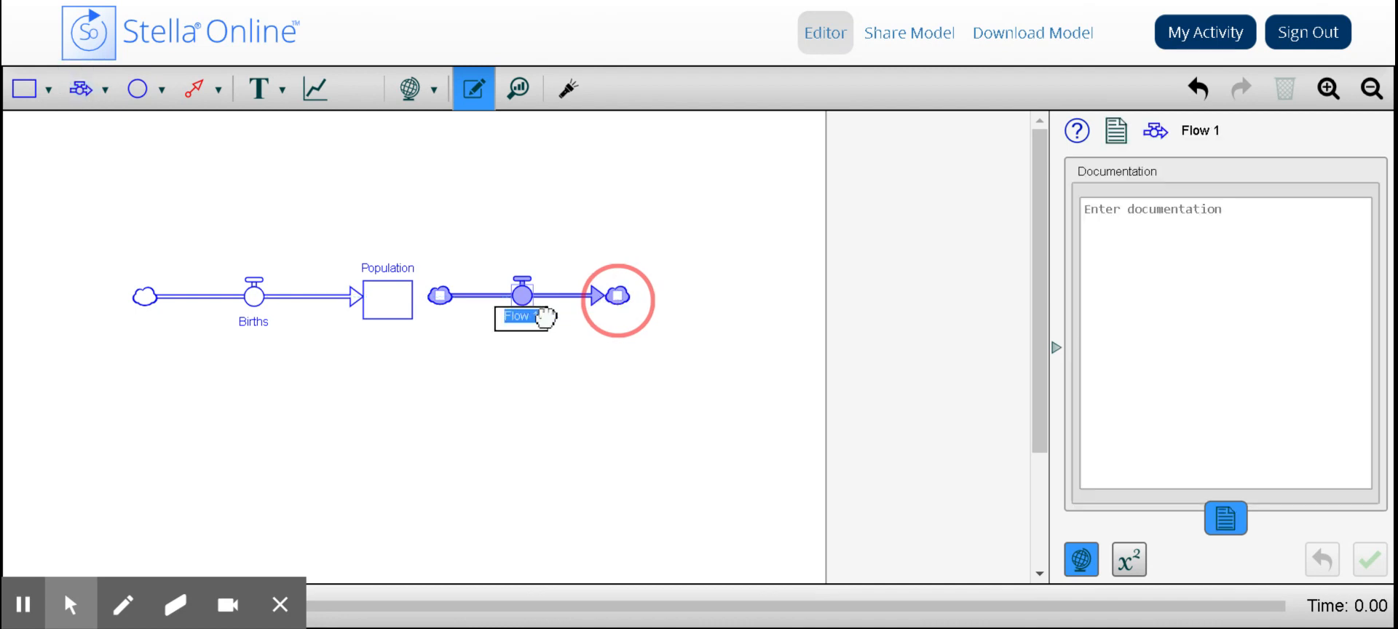
{"action": "type", "text": "Deaths"}
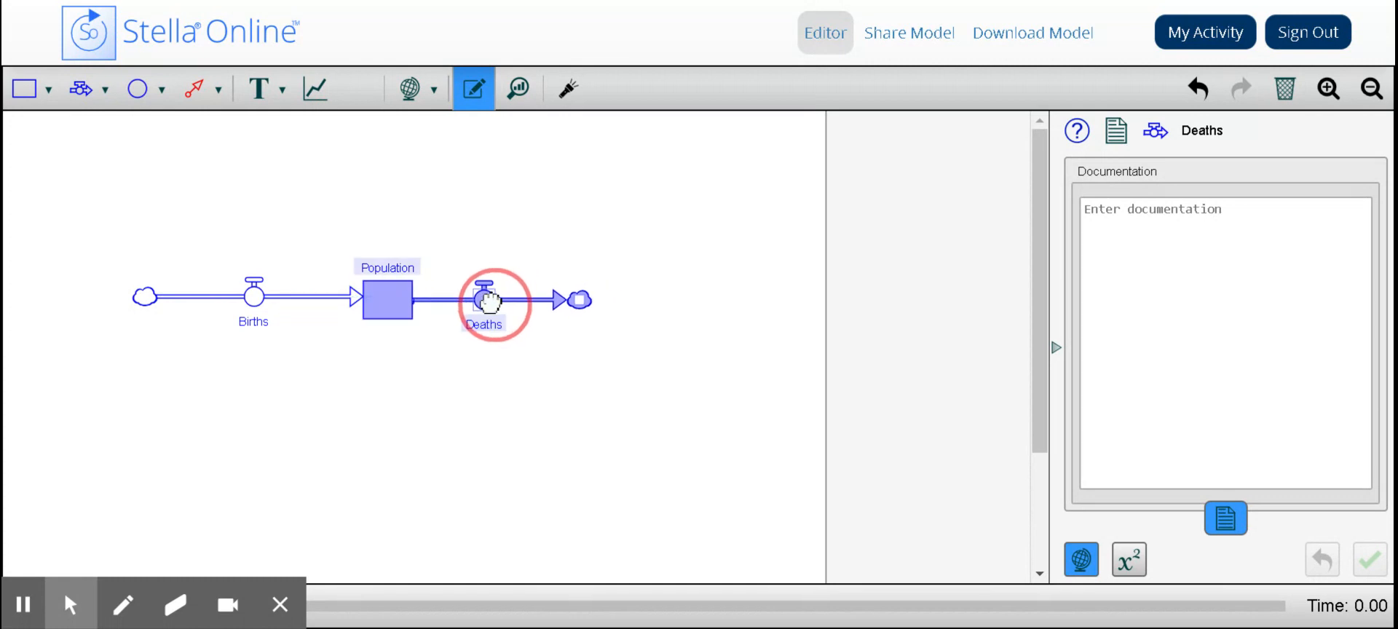
{"action": "left_click", "coordinate": [1224, 519]}
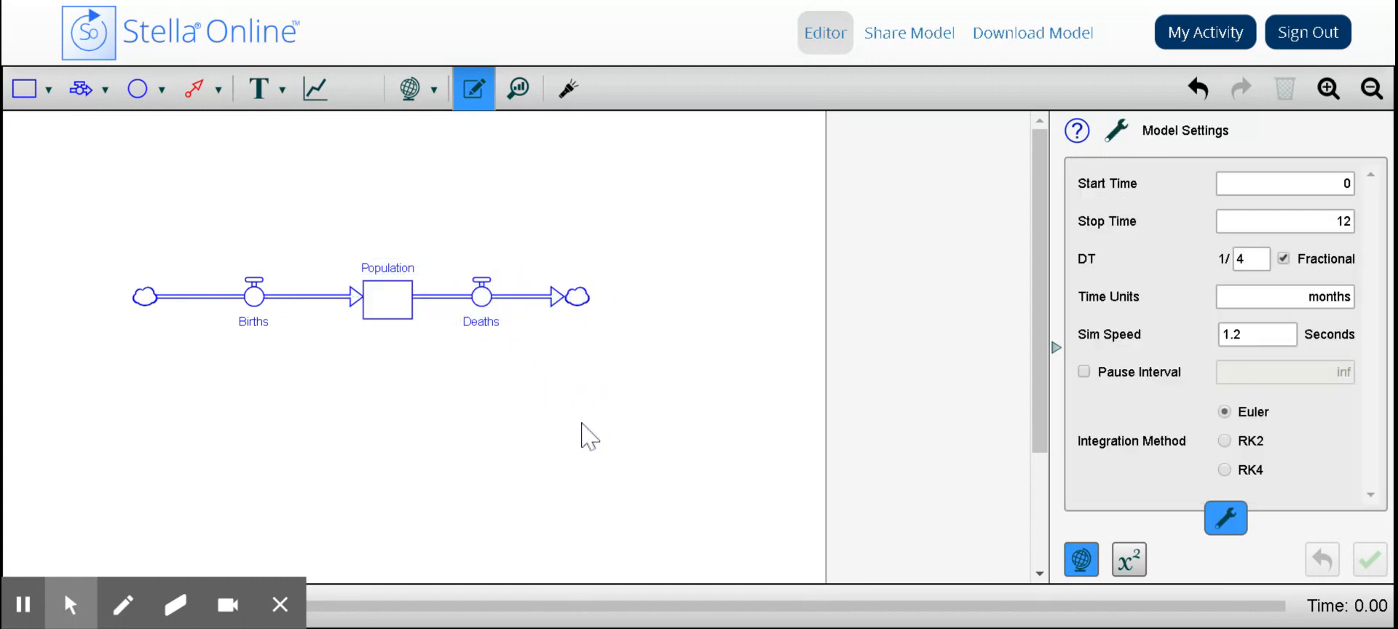
{"action": "mouse_move", "coordinate": [442, 516]}
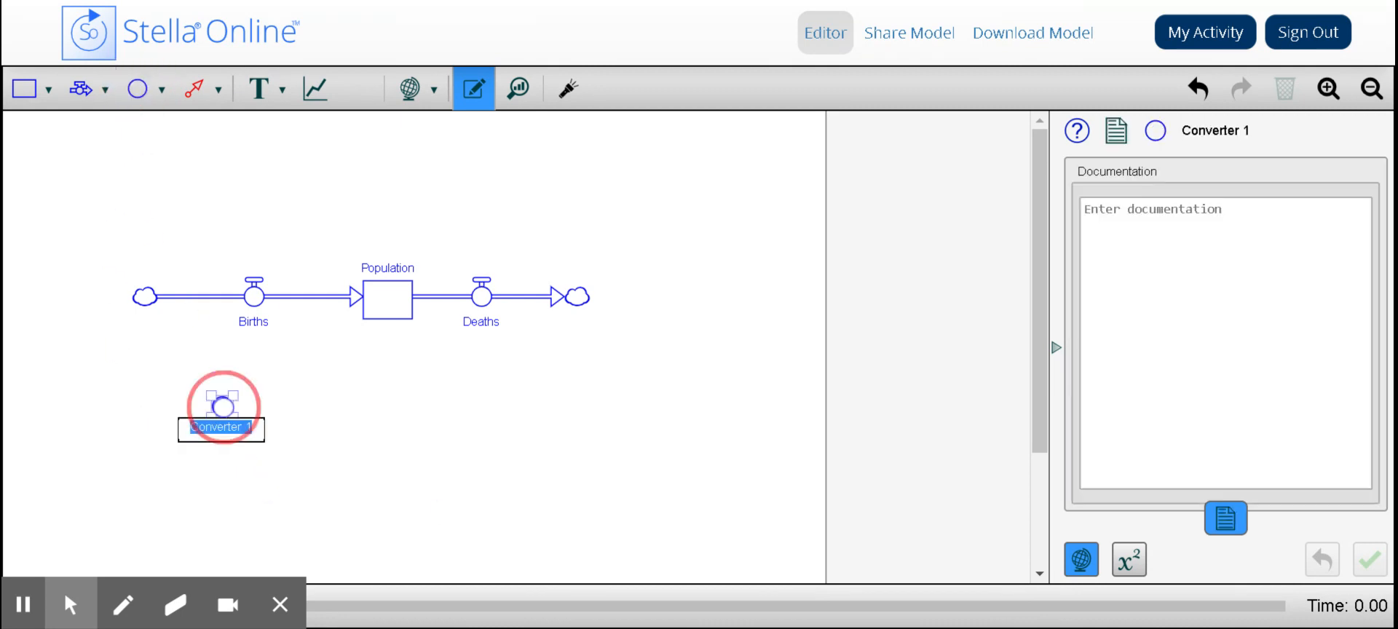
Step: Name a converter Birth Rate, connect it to Births, and place a second converter below Deaths
{"action": "type", "text": "Birth Rate"}
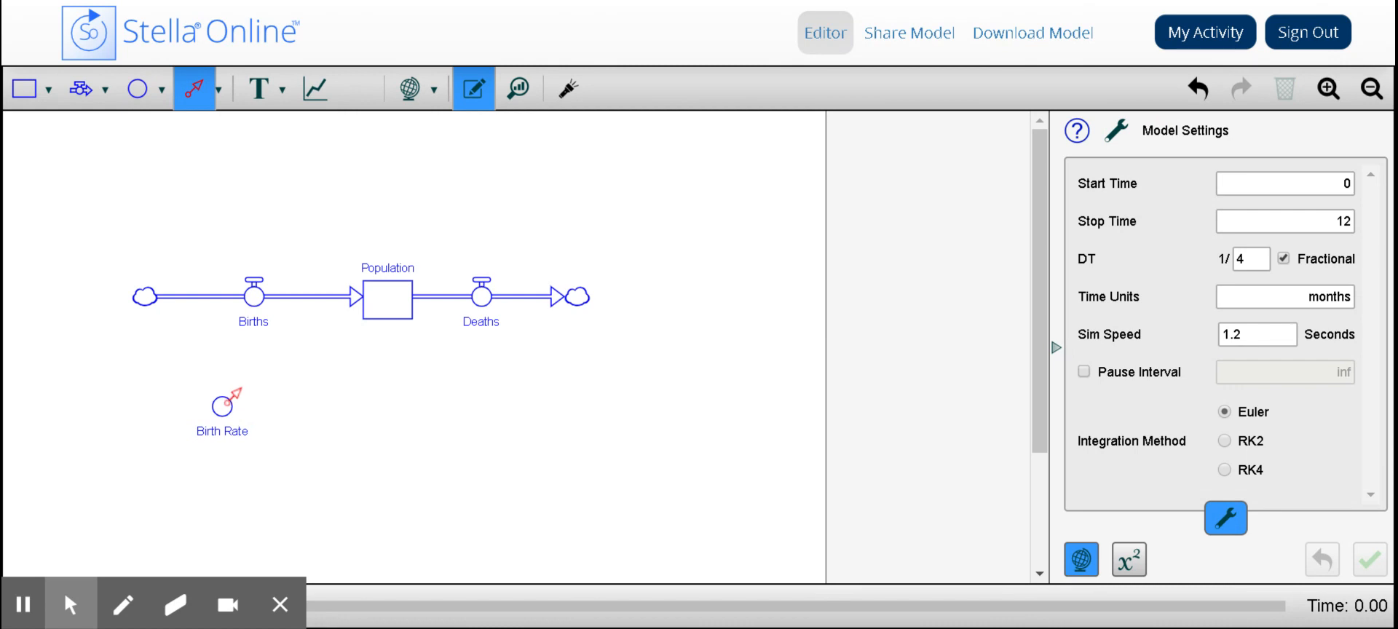
{"action": "left_click_drag", "start_coordinate": [222, 405], "coordinate": [259, 297]}
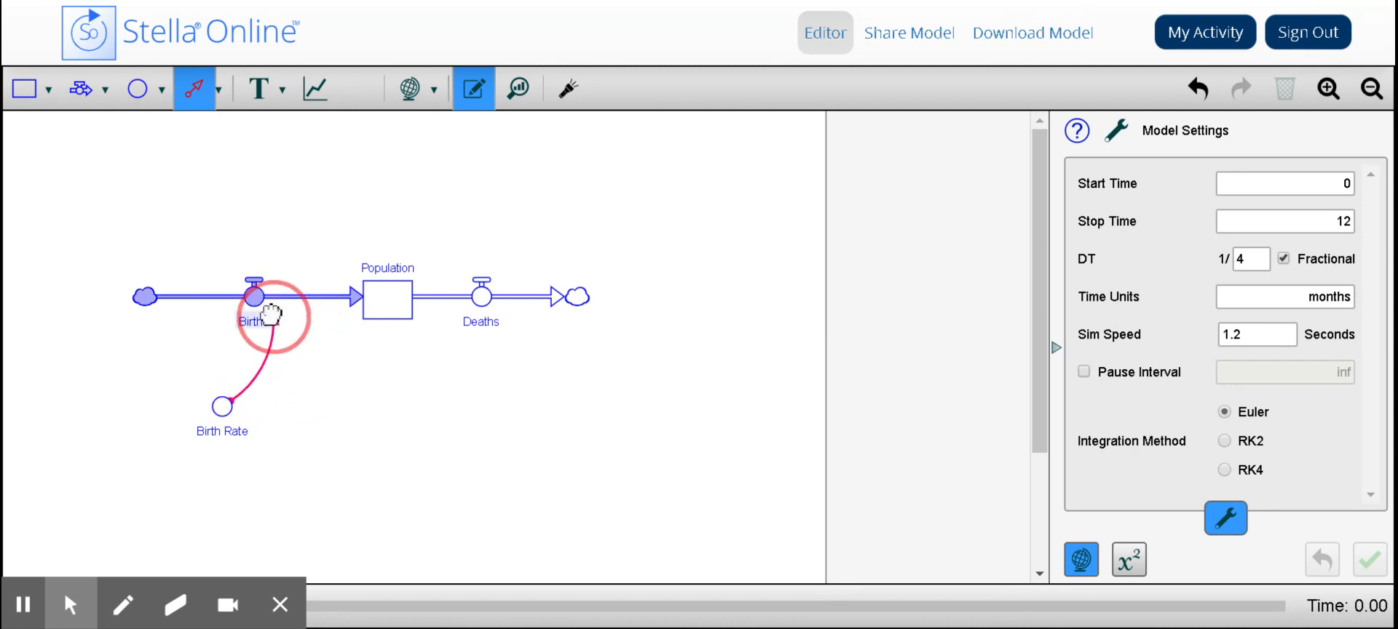
{"action": "left_click", "coordinate": [192, 89]}
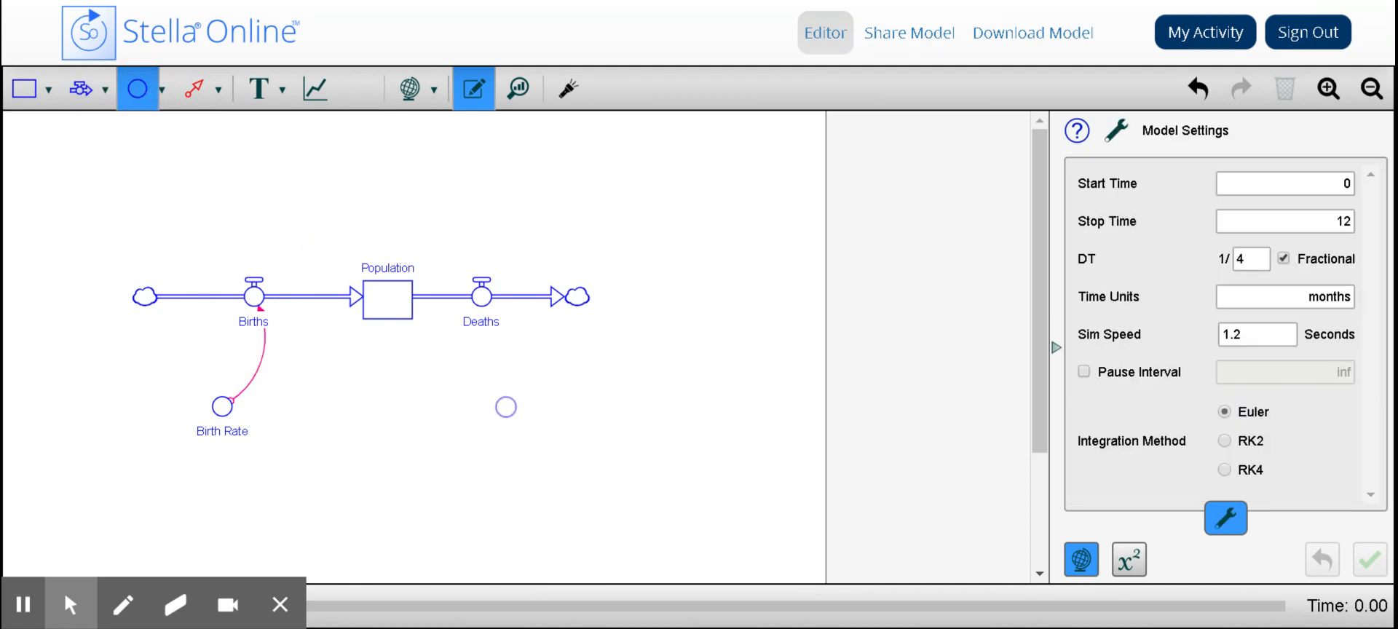
Step: Name the second converter Death Rate and connect it to the Deaths flow
{"action": "left_click", "coordinate": [499, 406]}
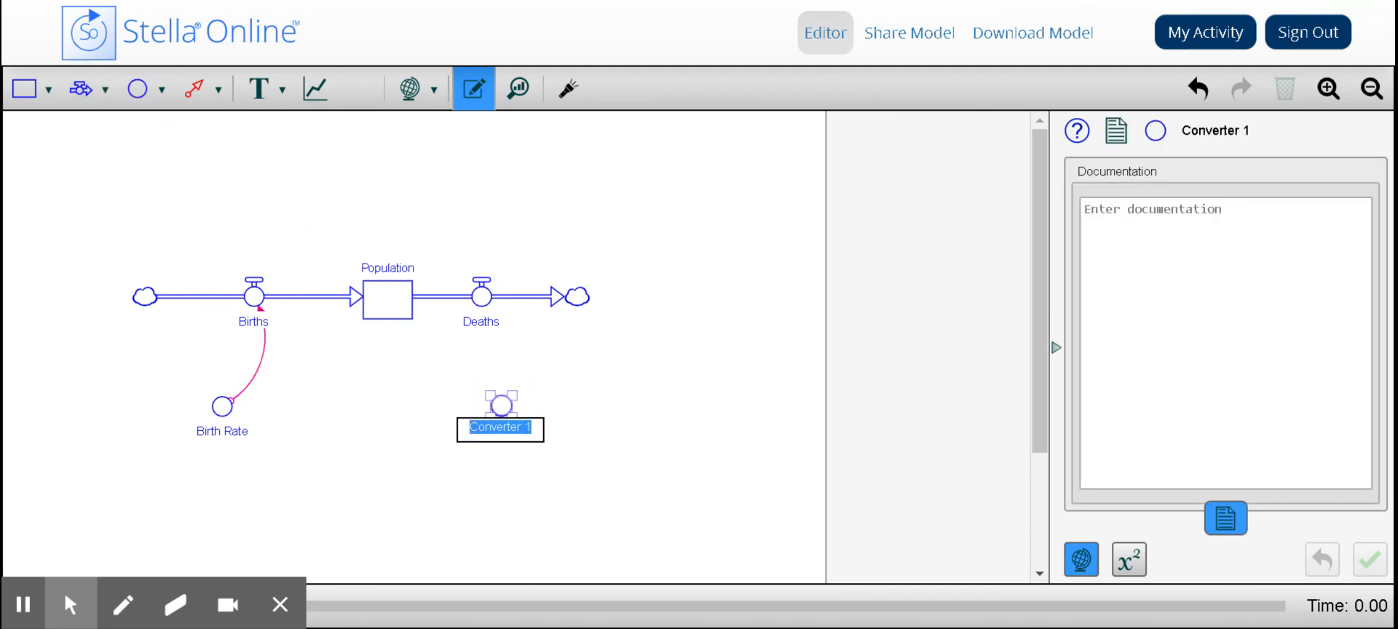
{"action": "type", "text": "Death Rate"}
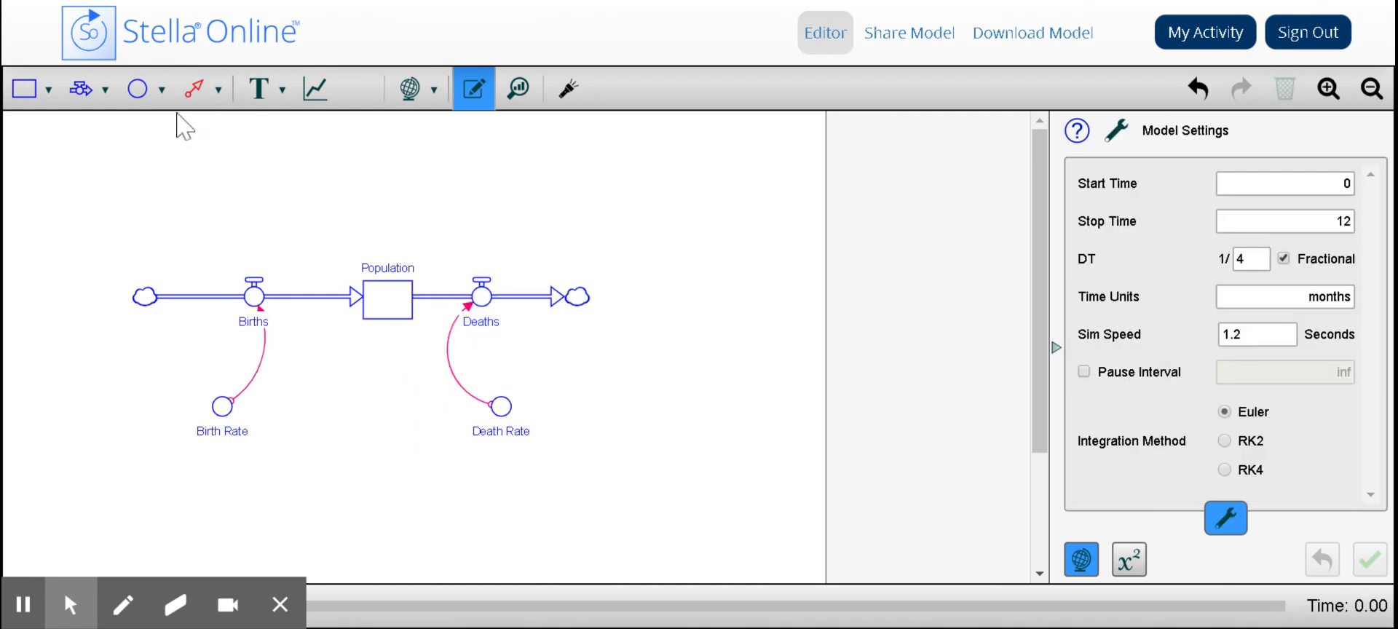
{"action": "left_click", "coordinate": [136, 89]}
{"action": "type", "text": "Reinforcing"}
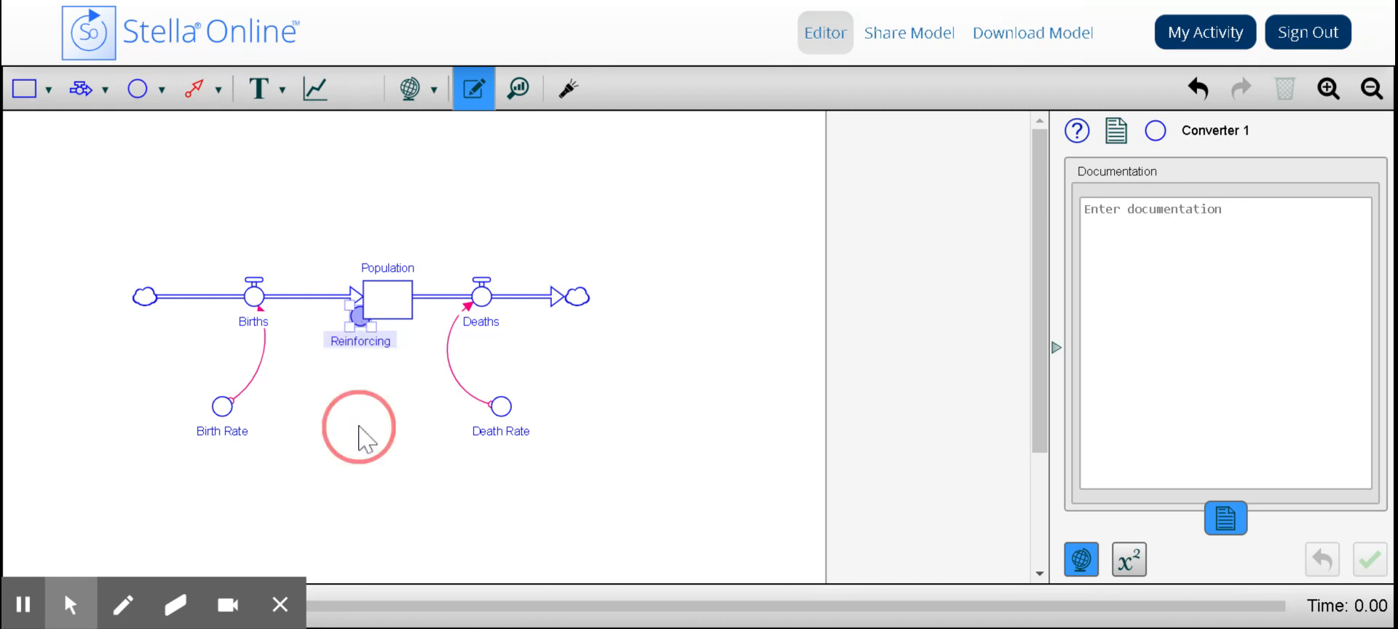
Step: Place a Reinforcing loop label and connect Population back to the Births flow
{"action": "left_click", "coordinate": [193, 89]}
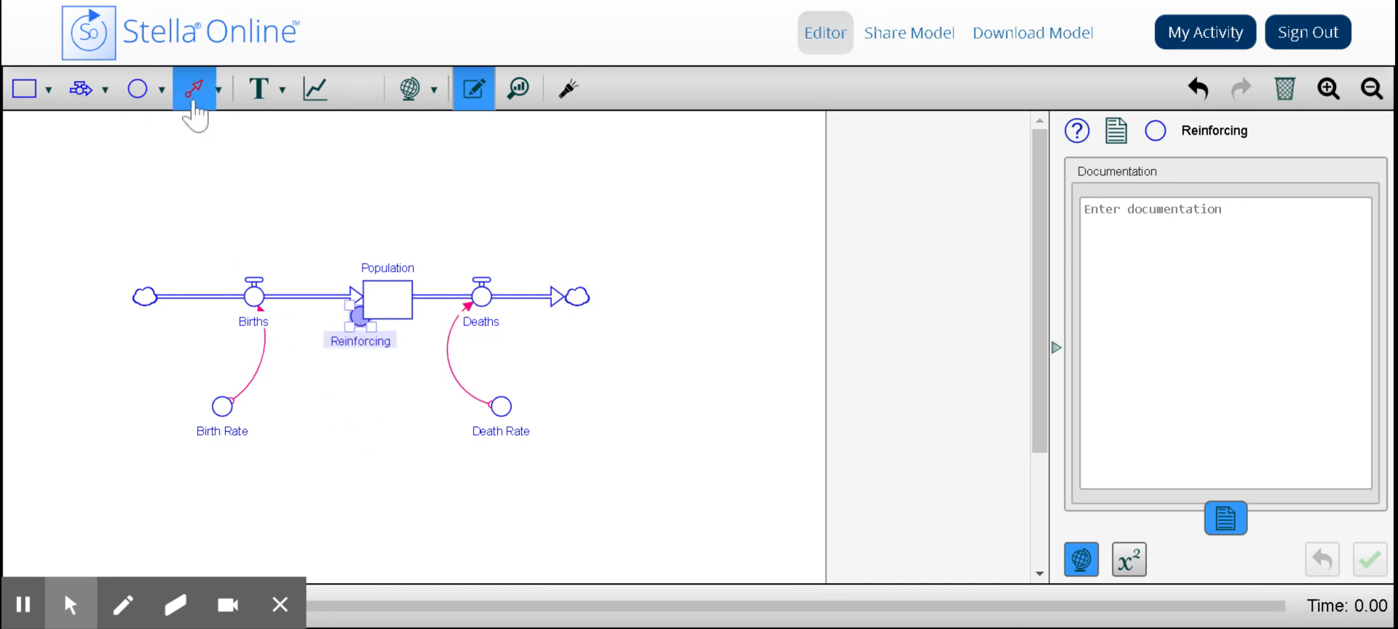
{"action": "left_click", "coordinate": [1224, 518]}
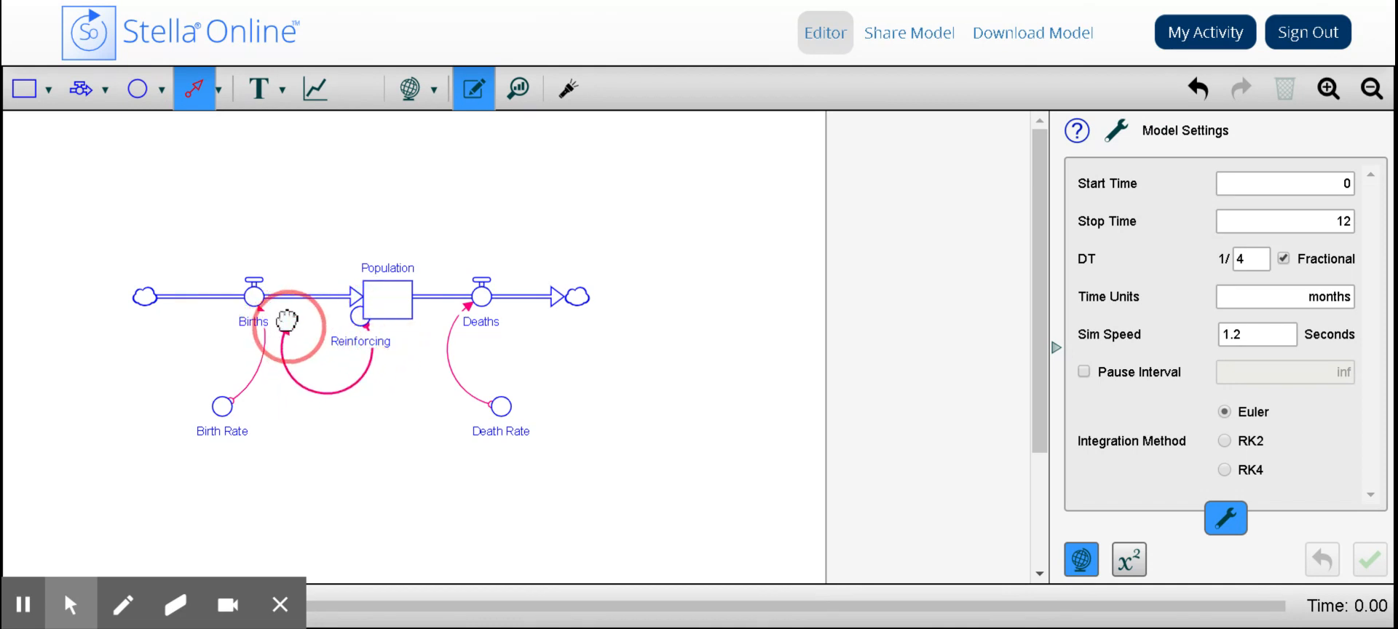
{"action": "left_click", "coordinate": [257, 294]}
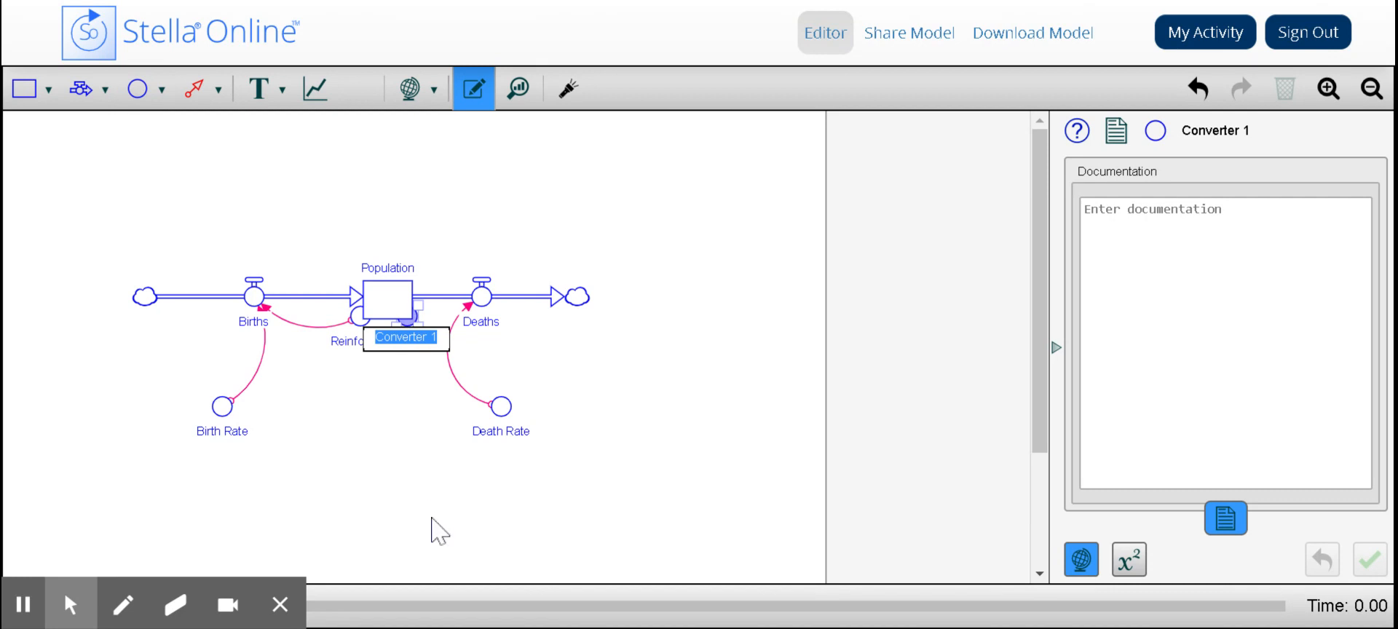
{"action": "mouse_move", "coordinate": [434, 524]}
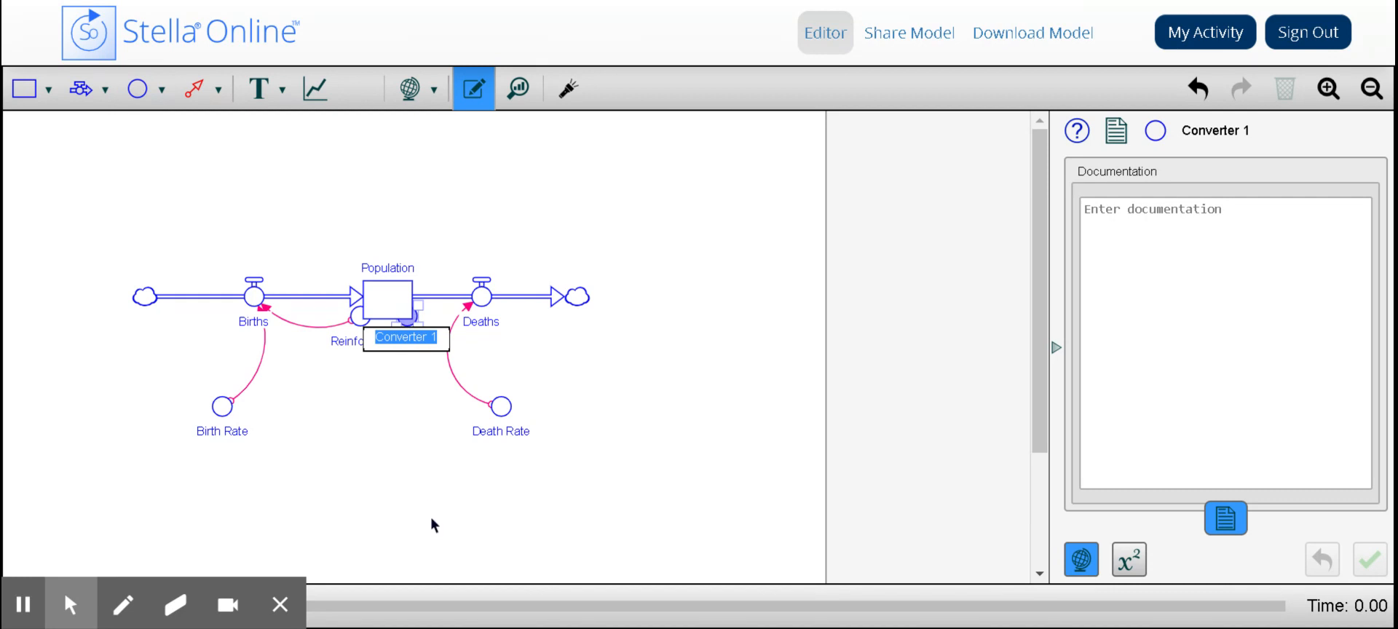
Step: Name the new loop label Balancing beside the Deaths flow
{"action": "type", "text": "Balancing"}
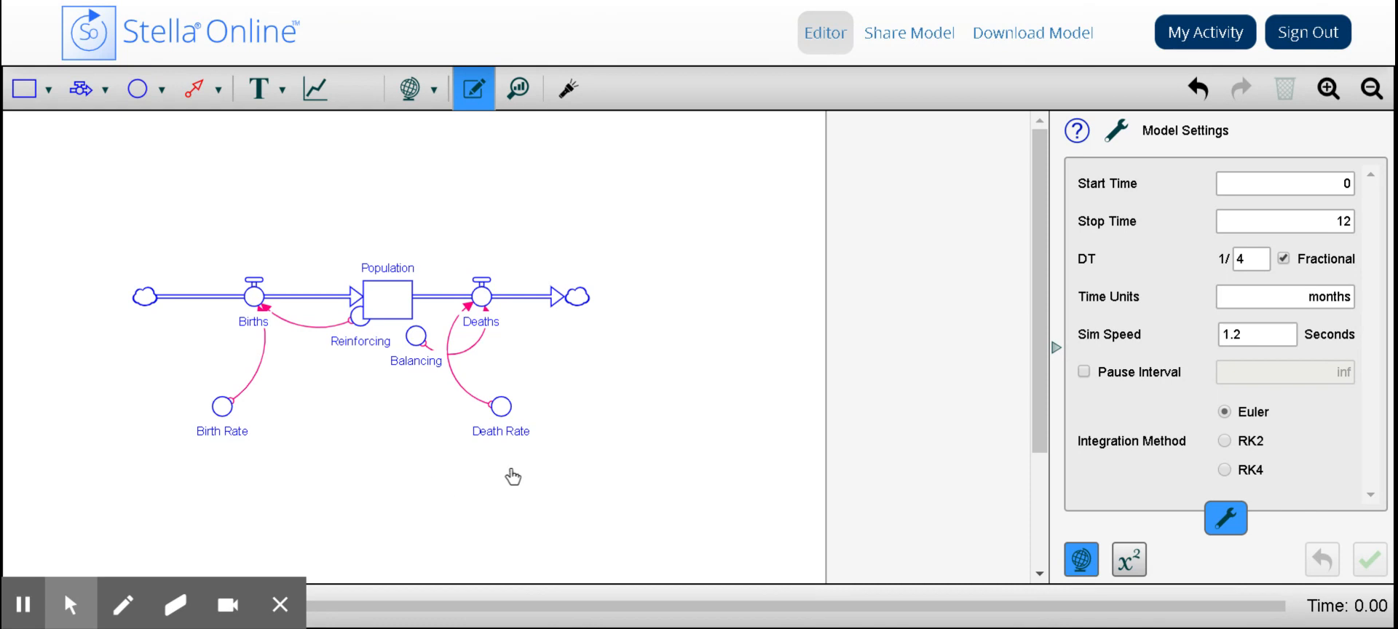
{"action": "mouse_move", "coordinate": [650, 436]}
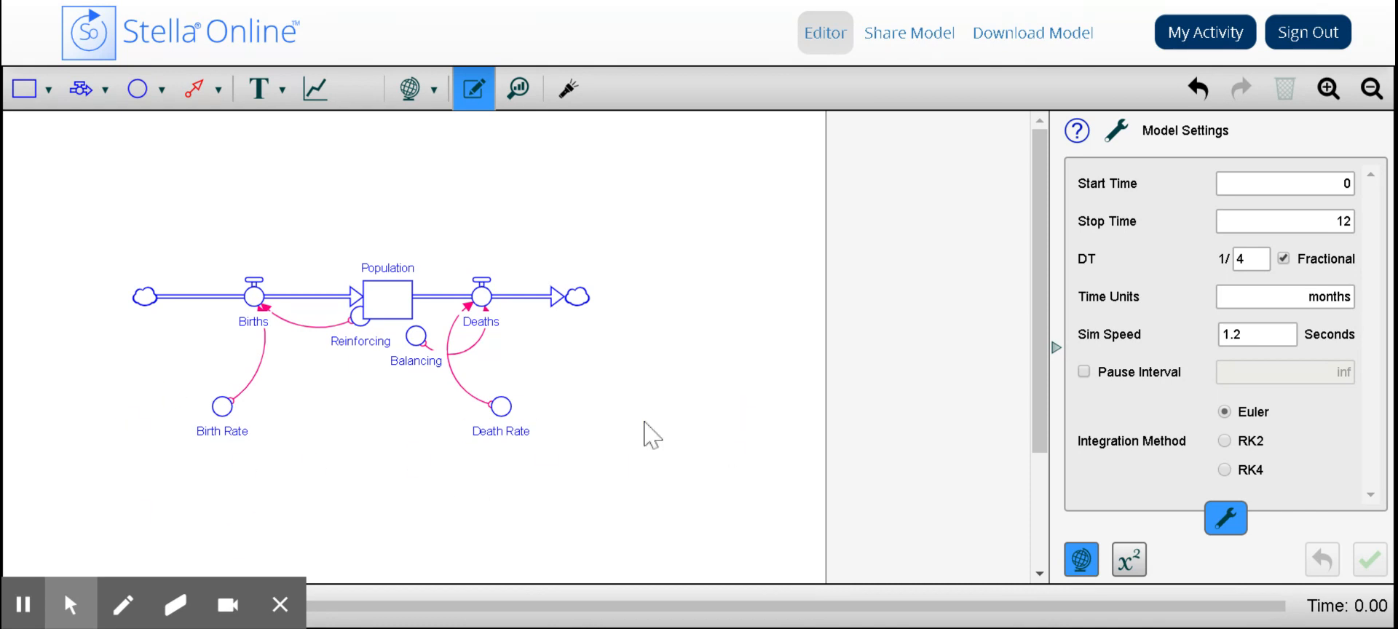
{"action": "mouse_move", "coordinate": [645, 428]}
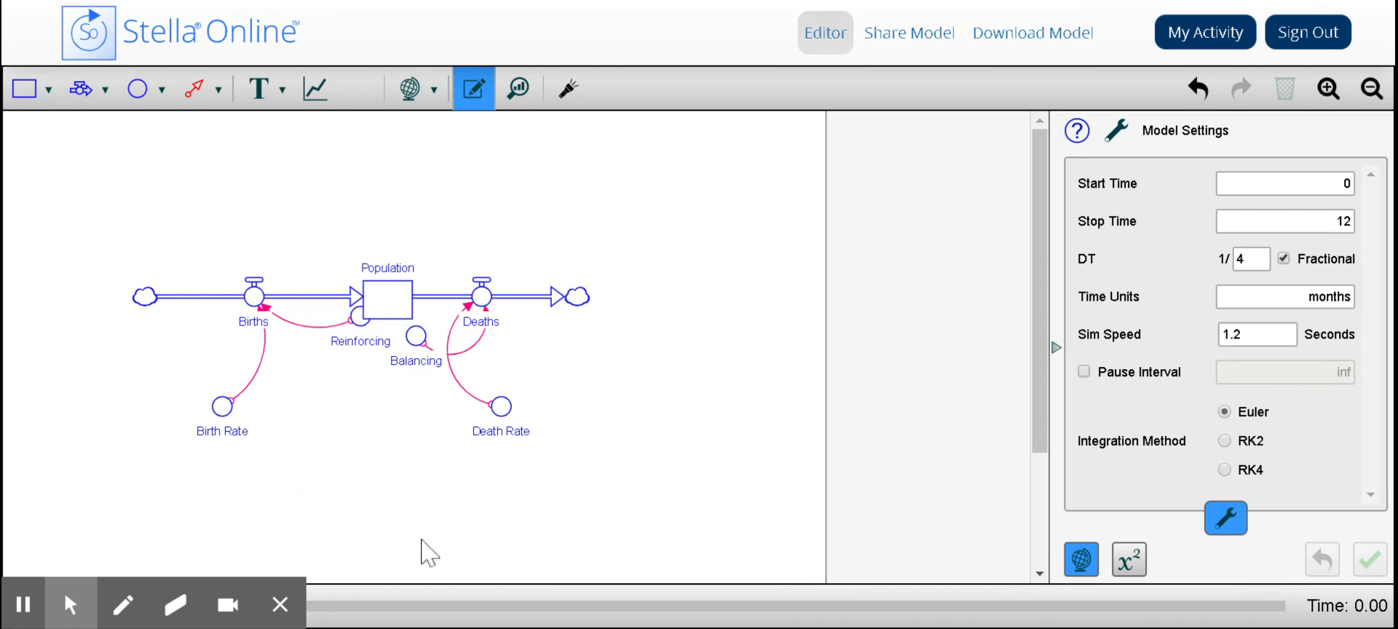
{"action": "mouse_move", "coordinate": [178, 515]}
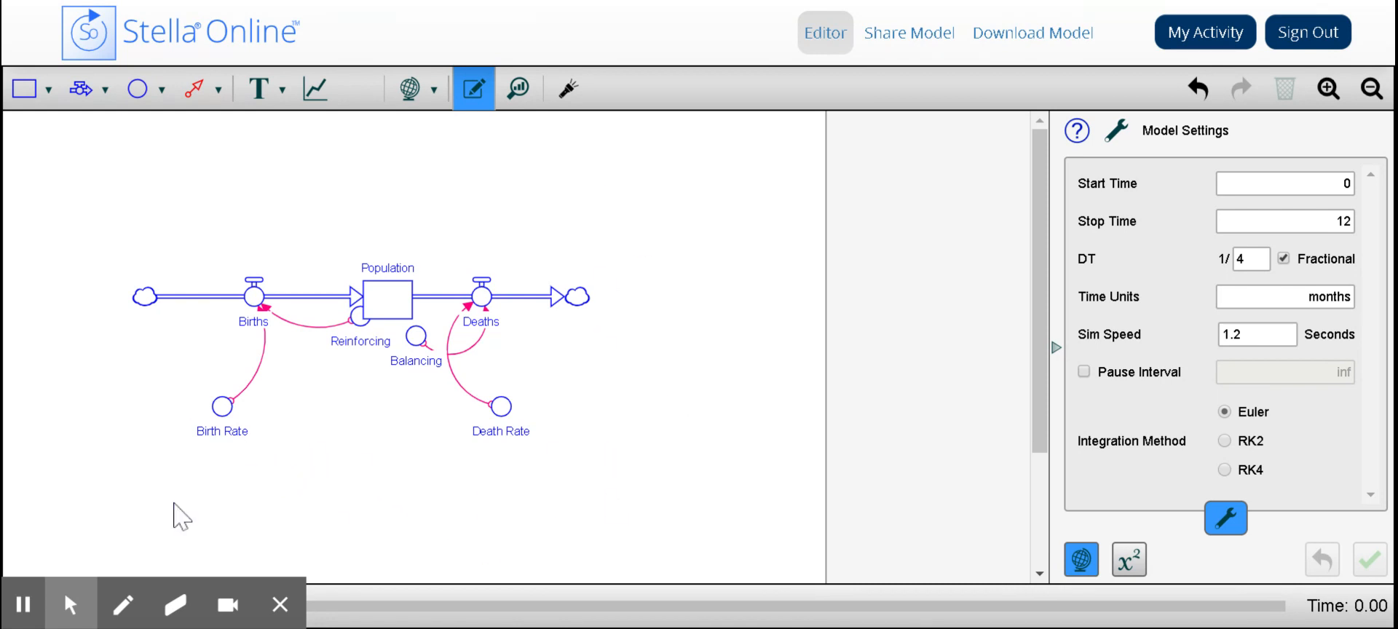